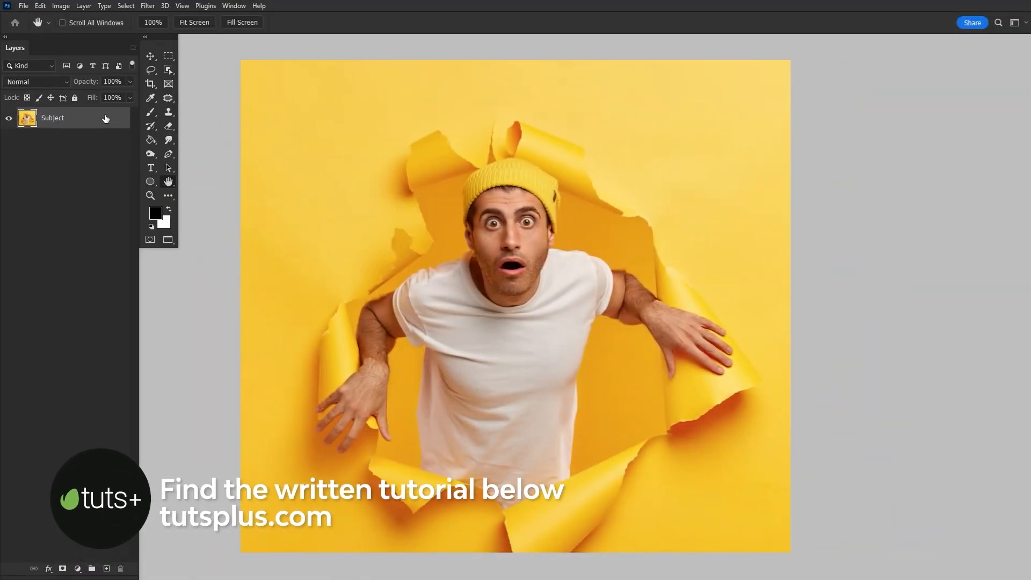
Step: Duplicate the Subject layer with Ctrl+J to get a copy for distorting
key("ctrl+j")
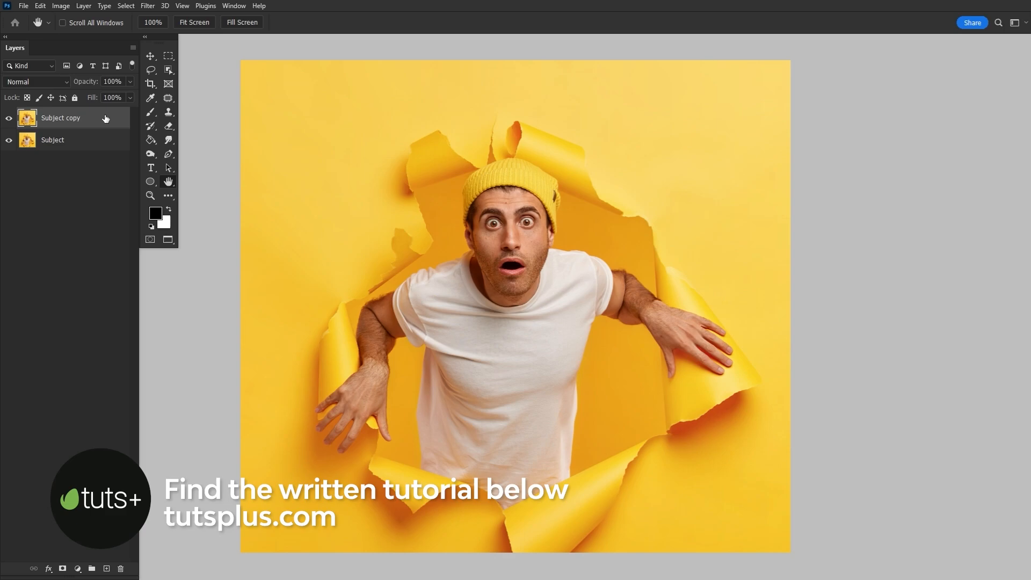
right_click(61, 118)
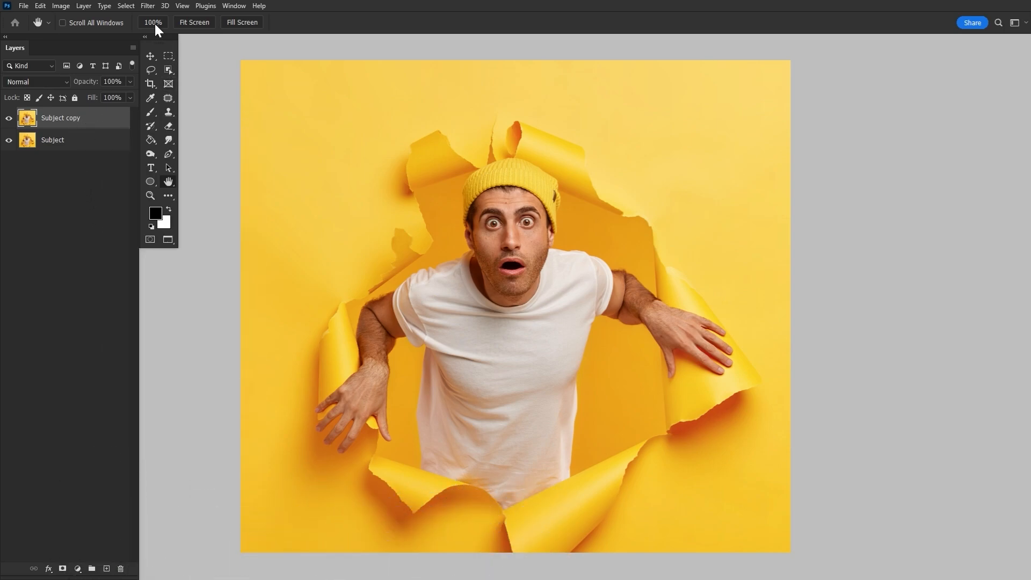
left_click(147, 6)
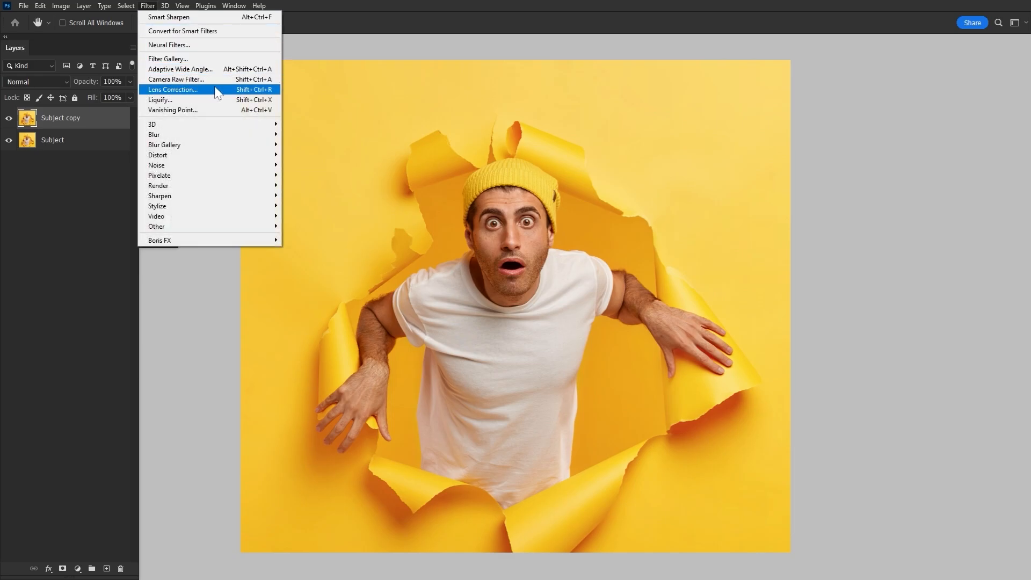
Step: Apply a bulging Lens Correction distortion to the Subject copy and compare it with the original
left_click(173, 90)
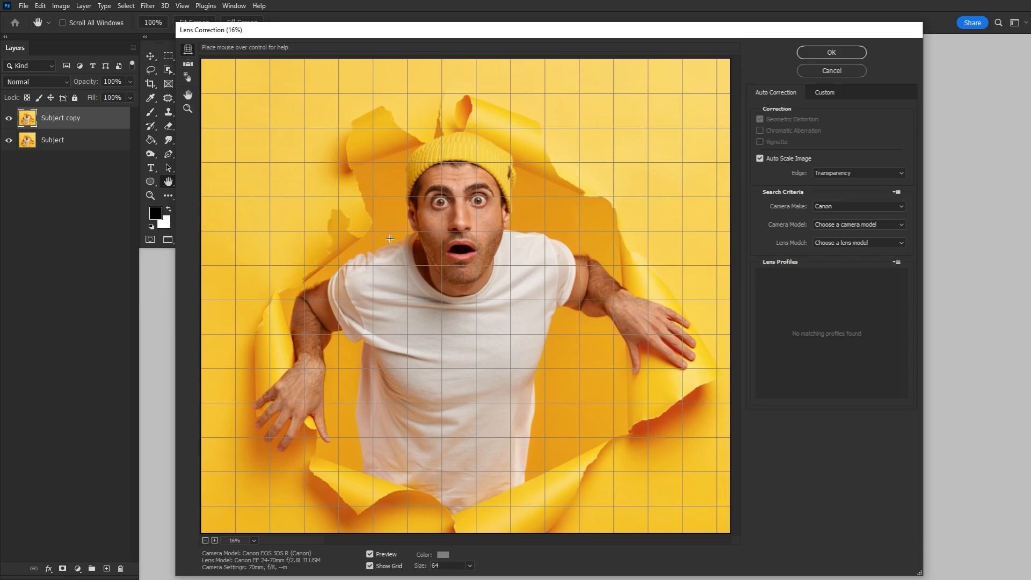
mouse_move(482, 207)
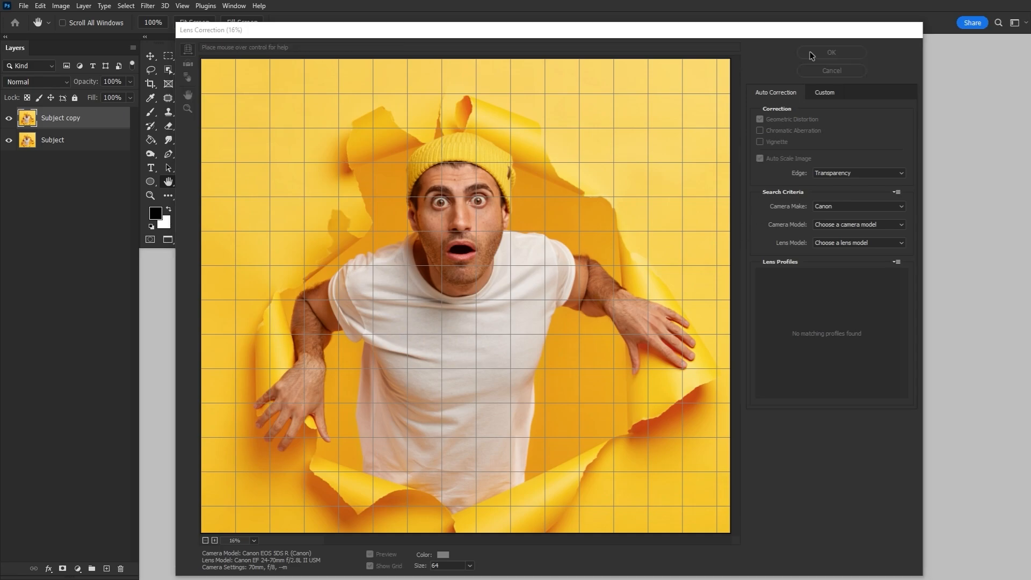
left_click(831, 53)
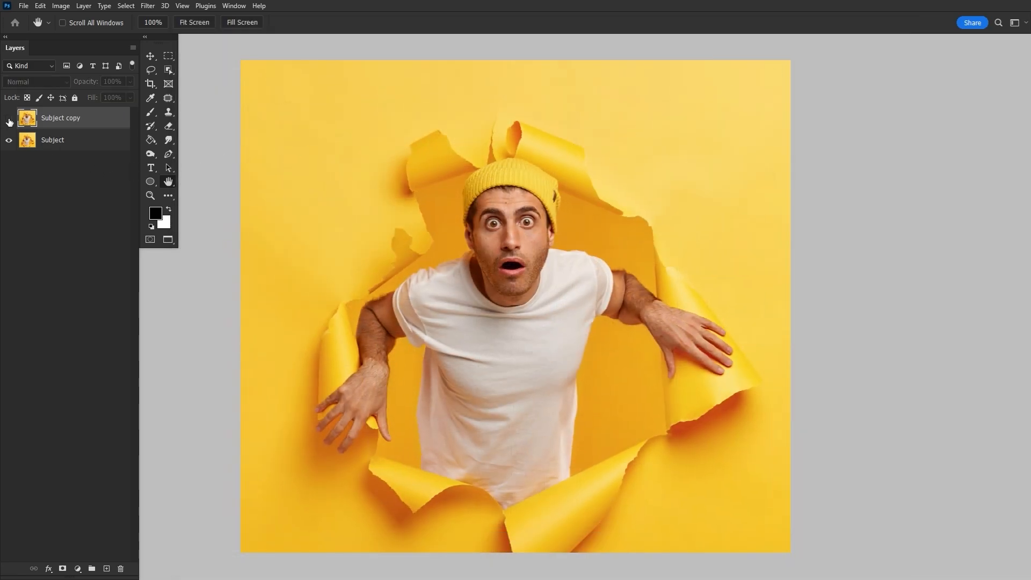
left_click(9, 117)
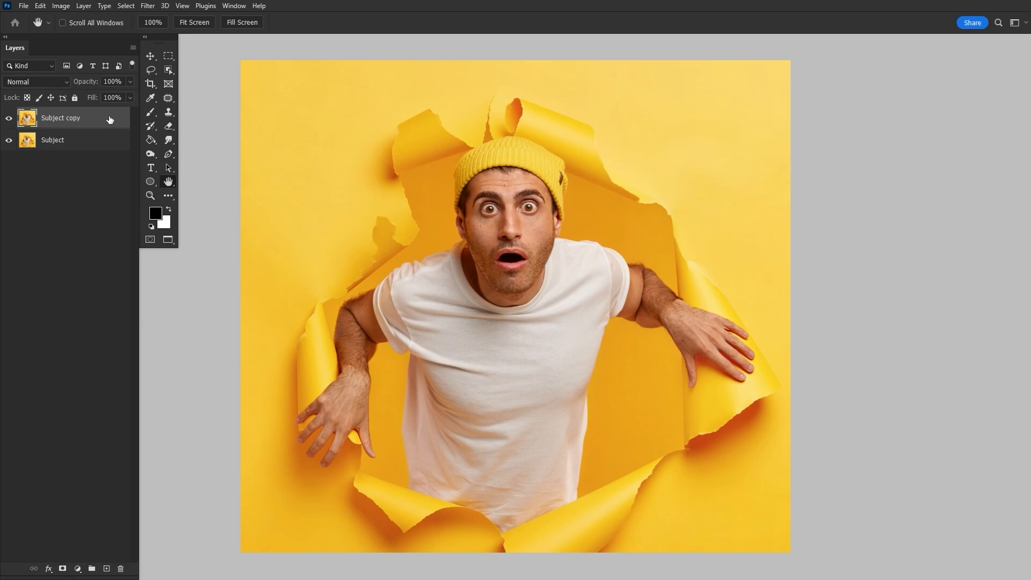
Step: Bloat the man's head, eyes and face in Liquify with large brush strokes
key("ctrl+j")
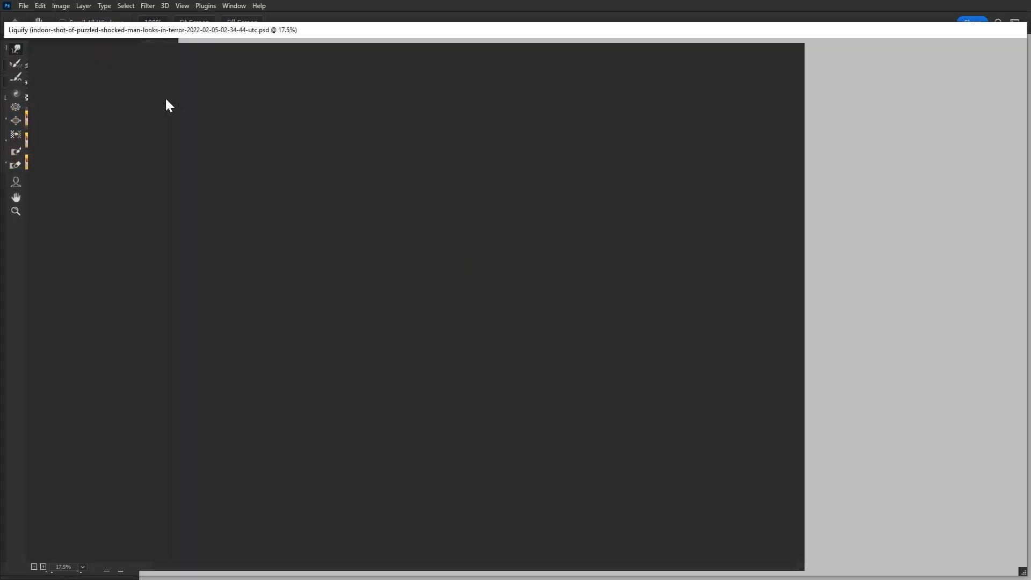
mouse_move(15, 120)
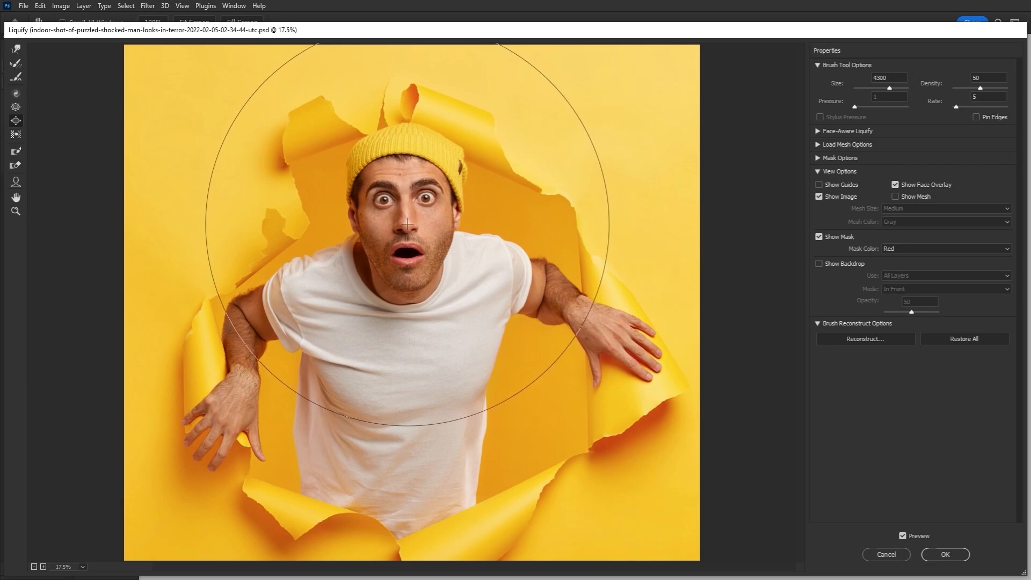
left_click_drag(407, 220, 414, 247)
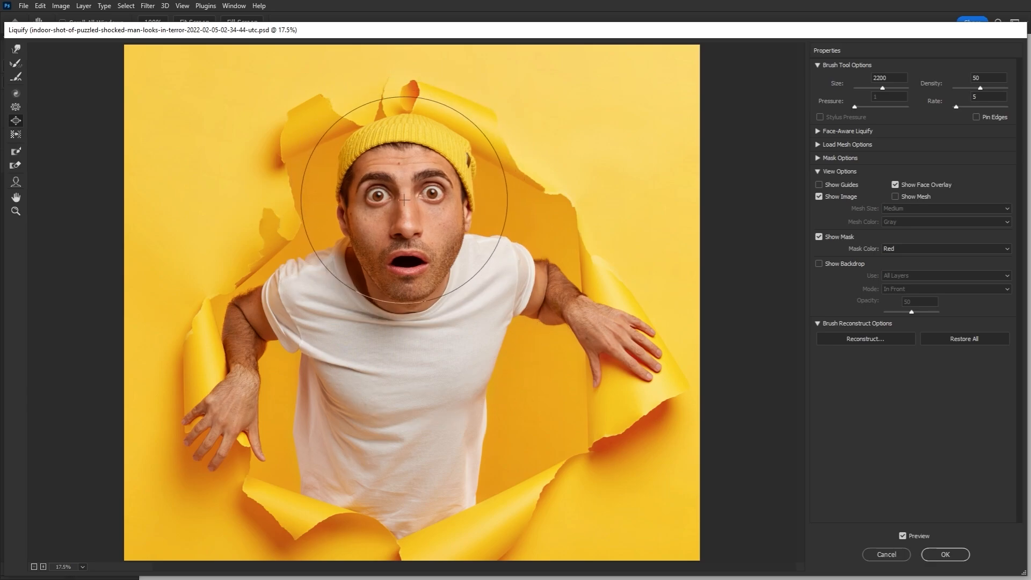
left_click_drag(403, 200, 414, 209)
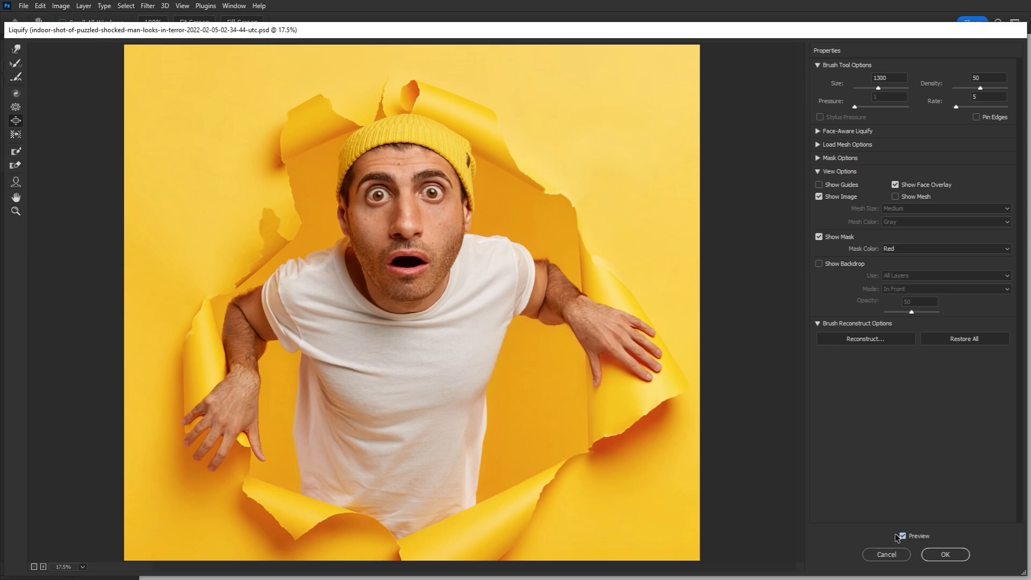
mouse_move(15, 108)
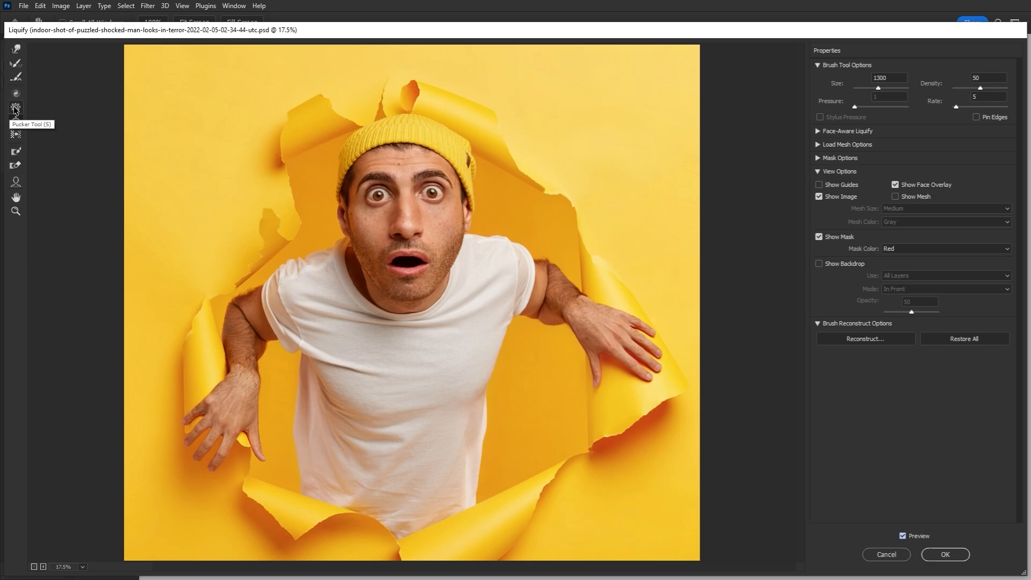
Step: Pucker the lower torso and bottom edges with a large brush, then apply Liquify
left_click_drag(860, 88, 890, 89)
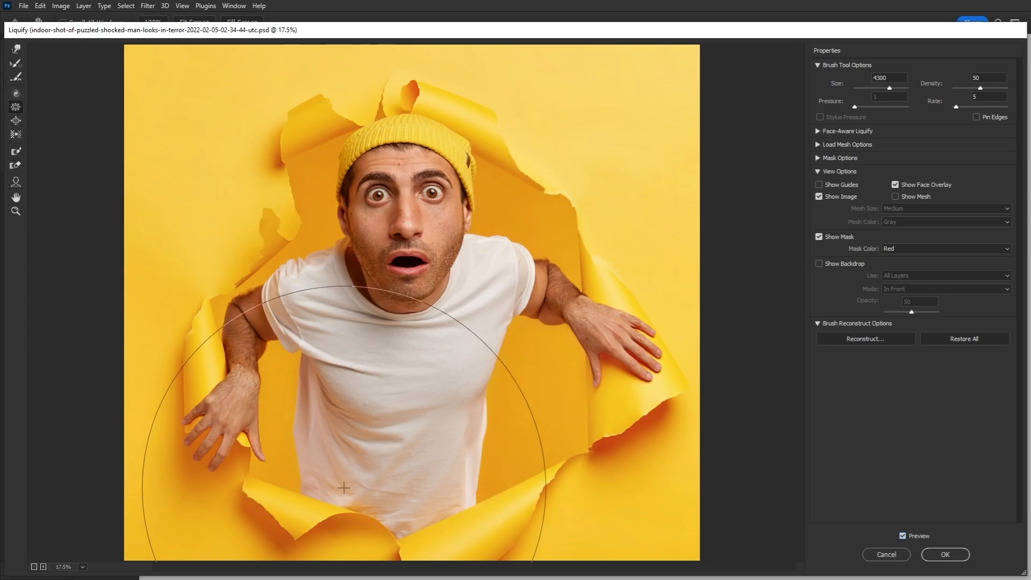
left_click_drag(344, 488, 460, 498)
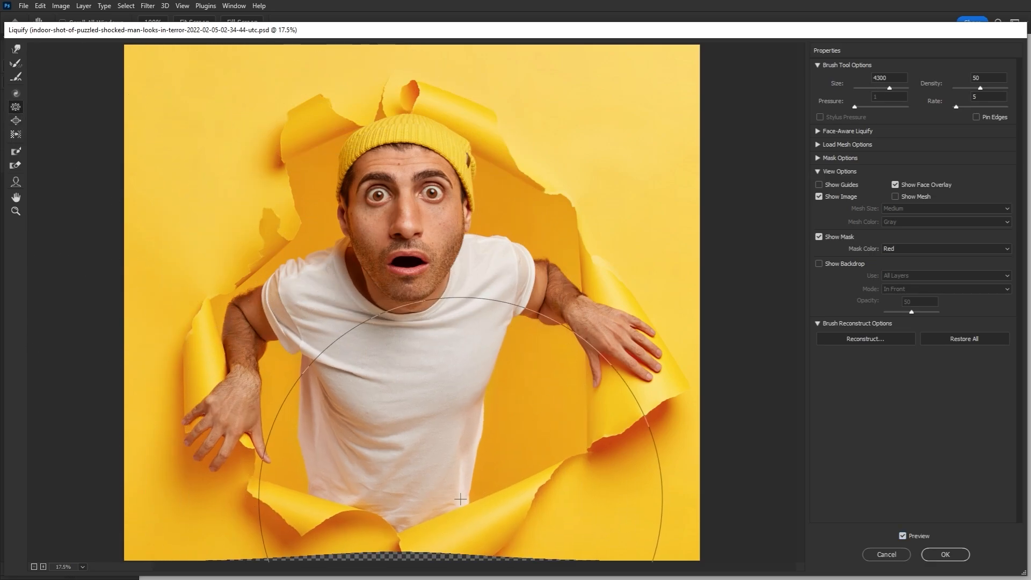
left_click_drag(460, 499, 239, 461)
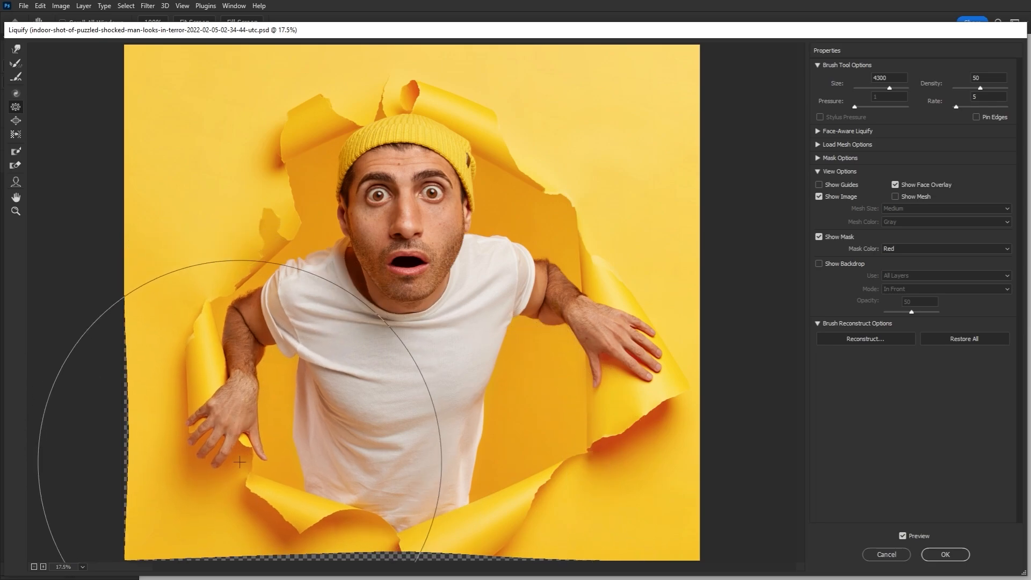
left_click_drag(239, 461, 421, 525)
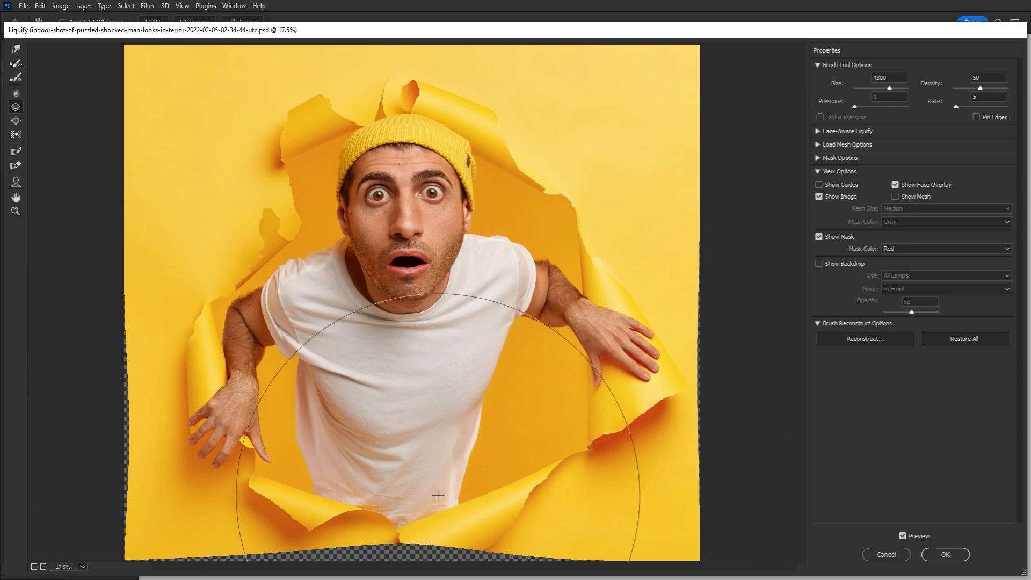
mouse_move(756, 497)
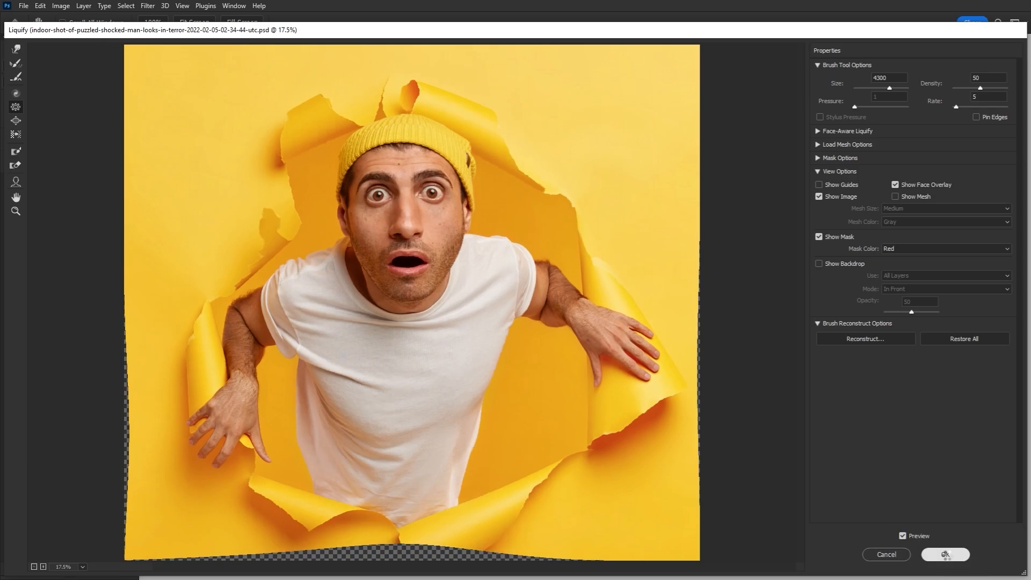
left_click(945, 554)
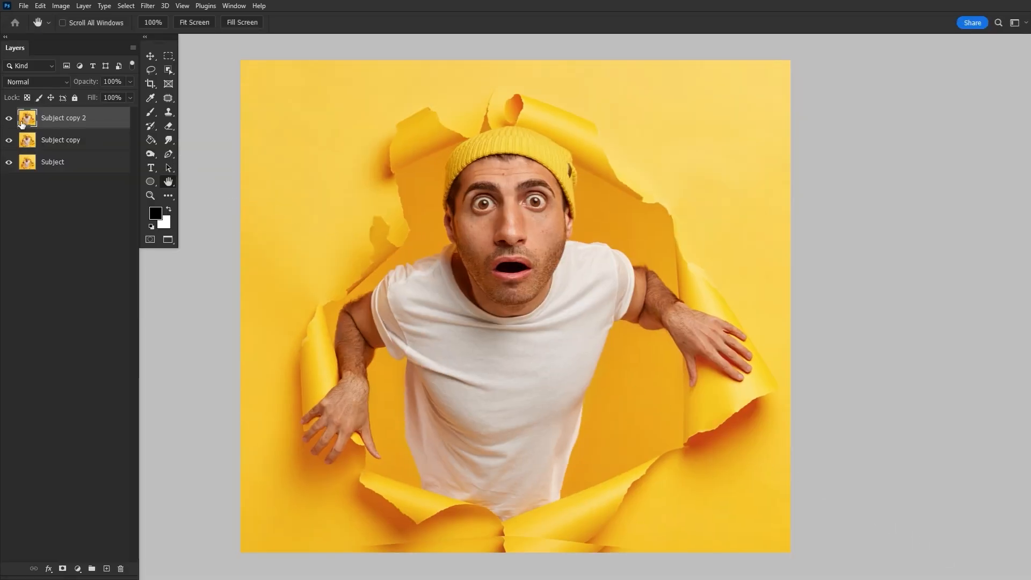
Step: Apply Smart Sharpen (Amount 141, Radius 0.3) to the distorted Subject copy 2 layer
left_click(8, 140)
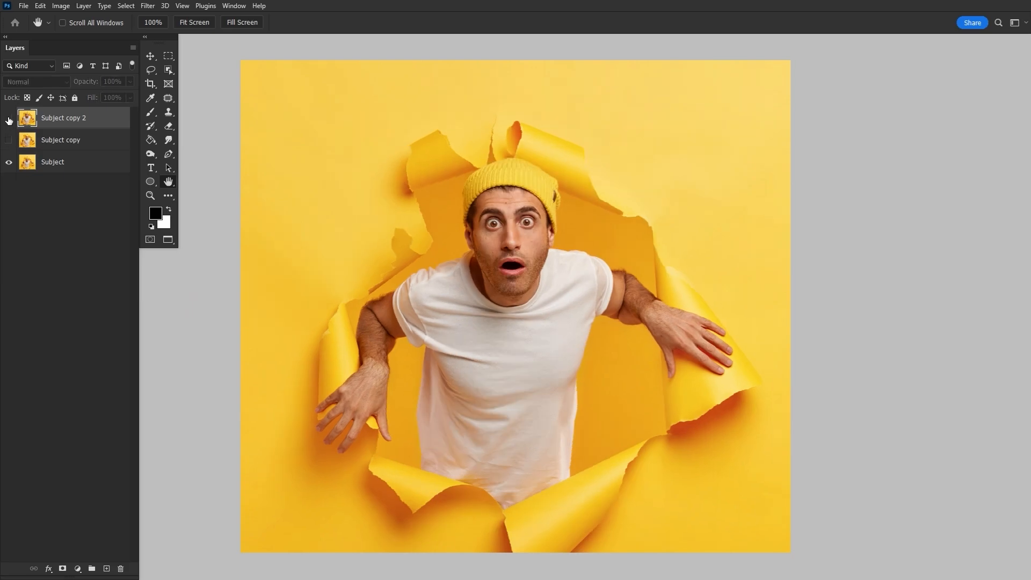
left_click(9, 118)
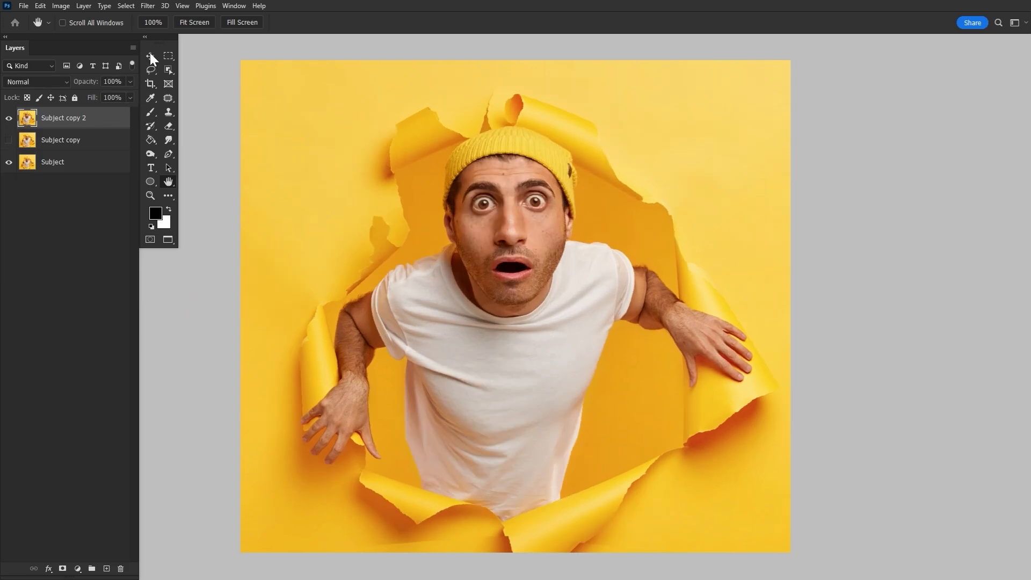
left_click(147, 5)
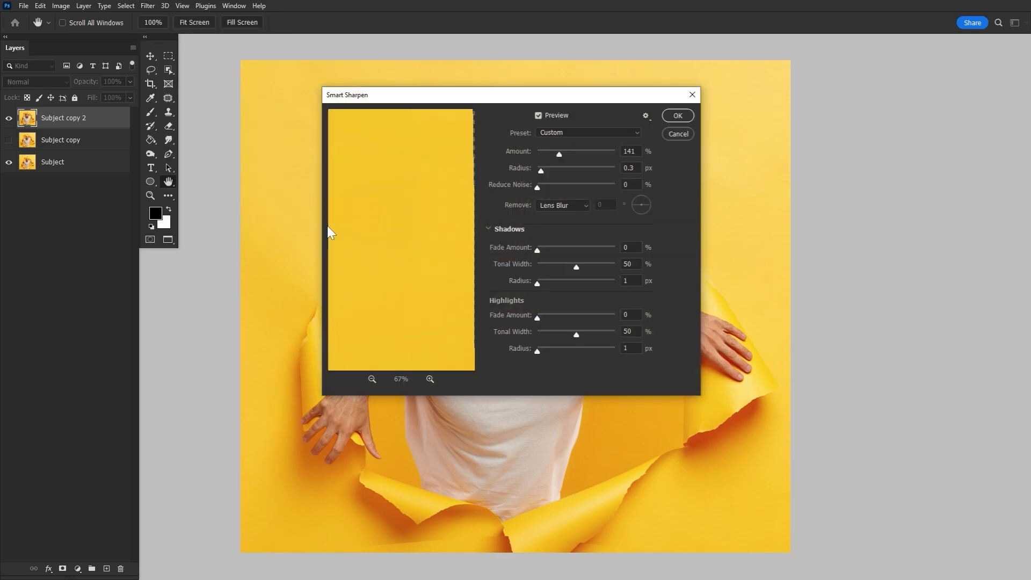
mouse_move(662, 182)
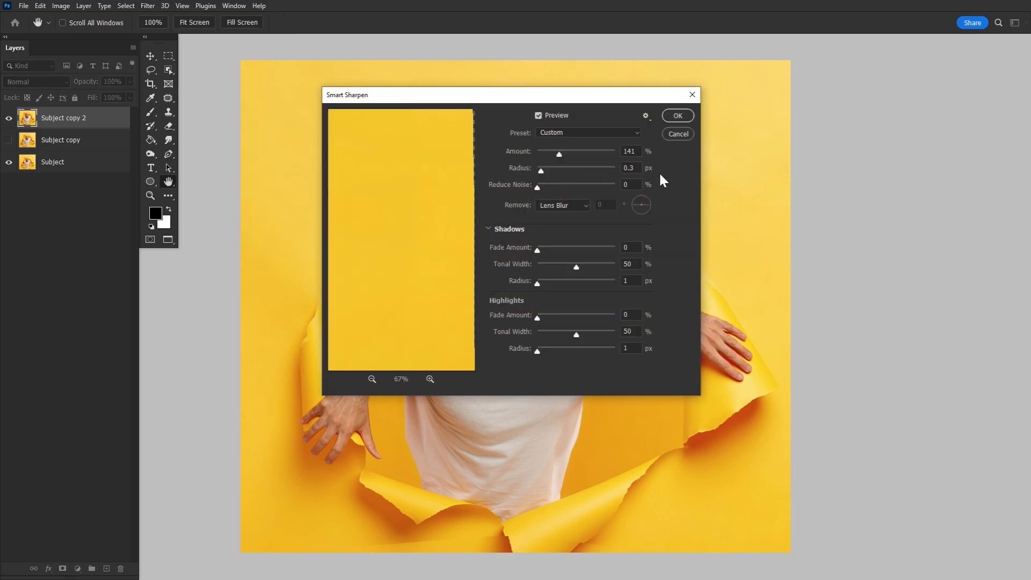
left_click(677, 116)
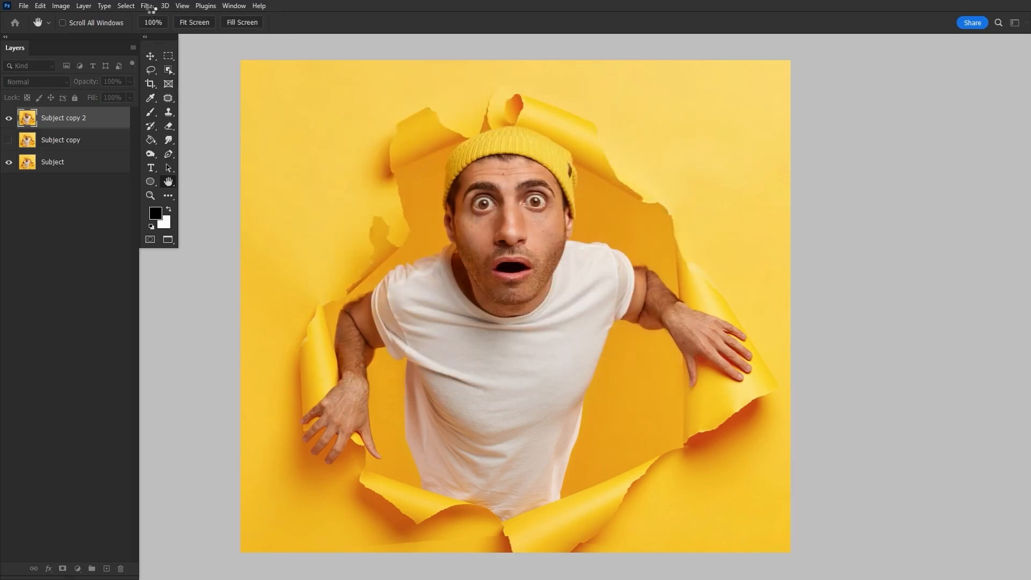
Step: Add 2% Gaussian monochromatic noise to the layer
left_click(147, 6)
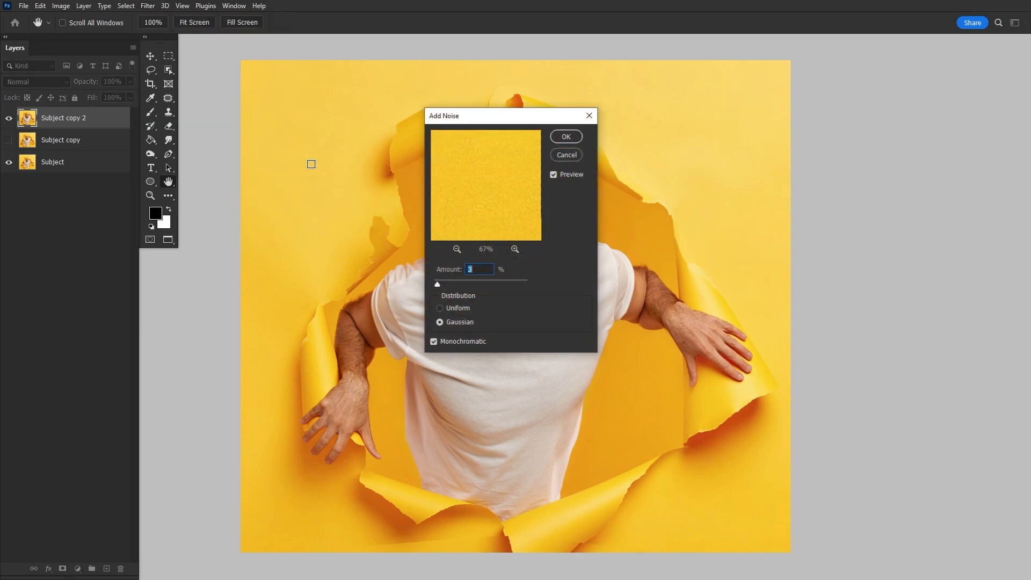
type("2")
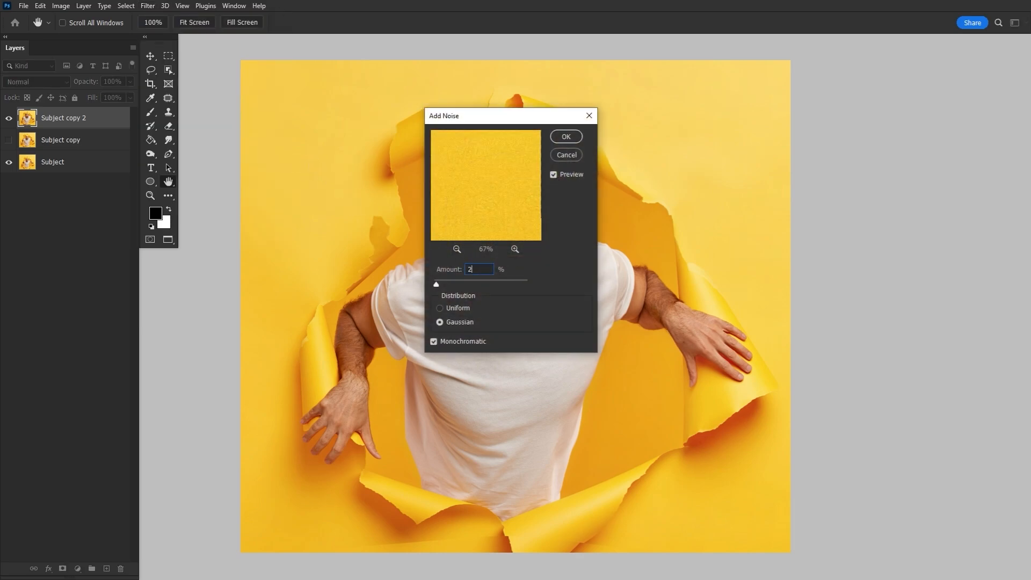
left_click(565, 137)
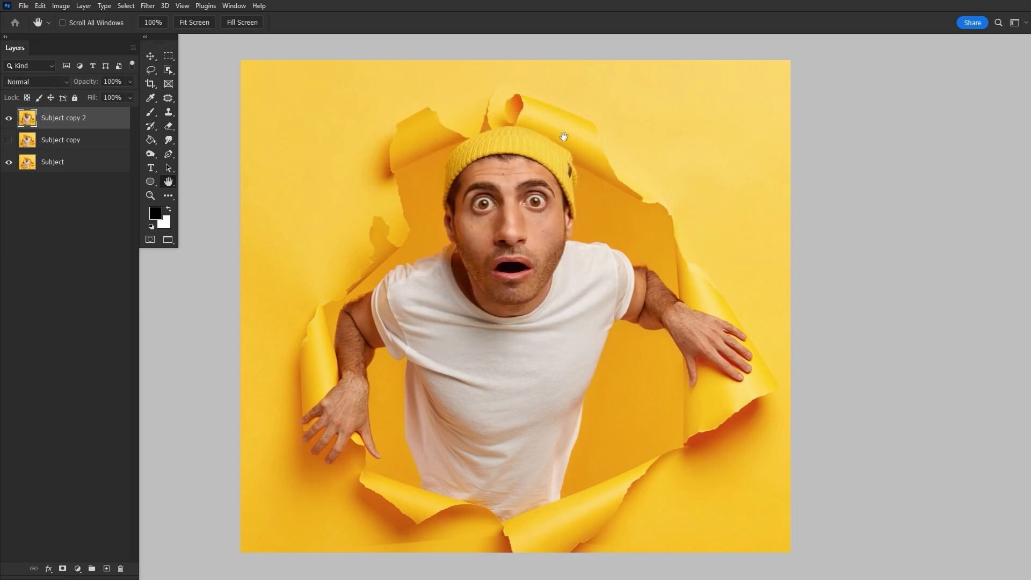
mouse_move(500, 209)
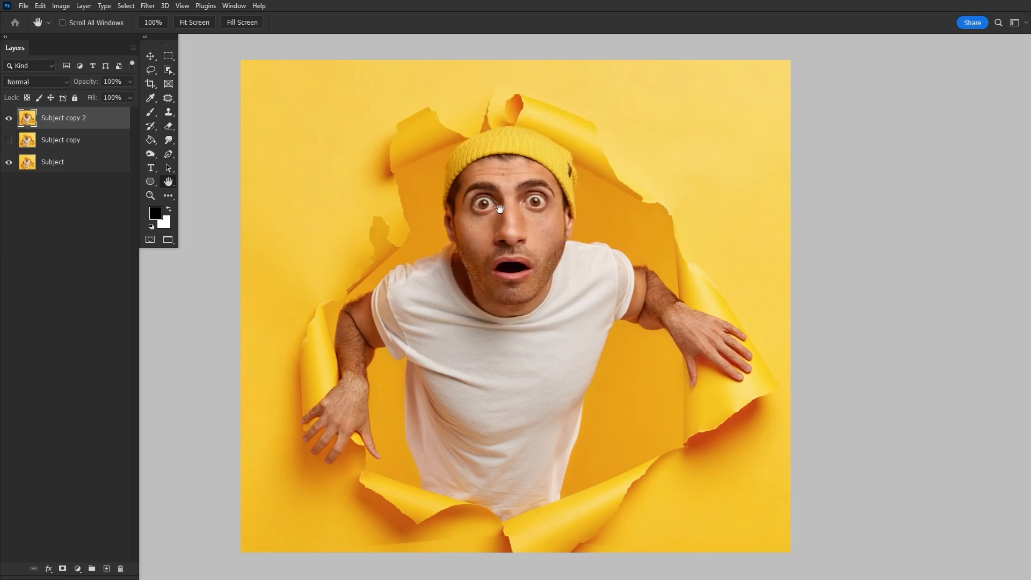
mouse_move(119, 124)
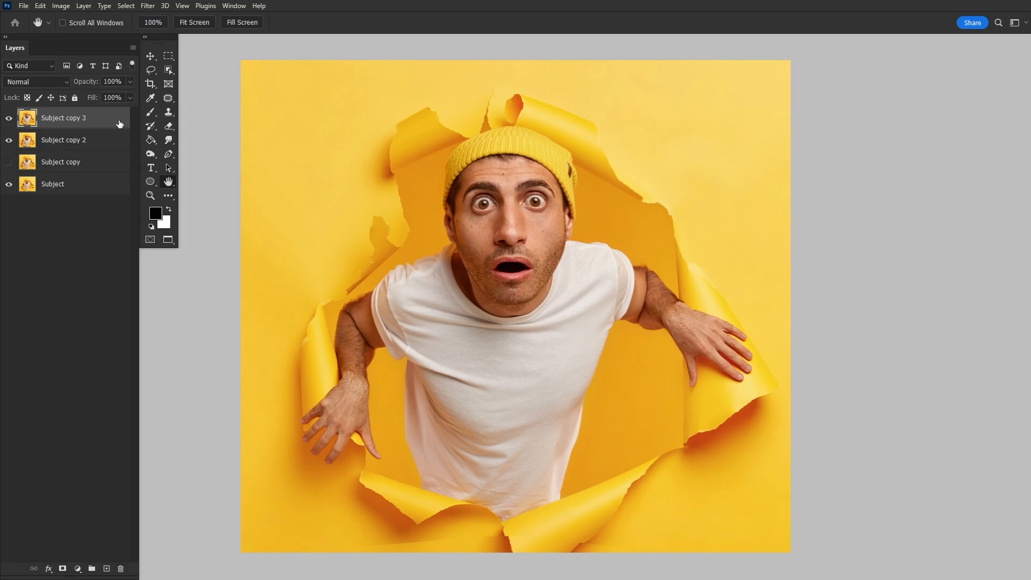
Step: Set the duplicate to Overlay, apply High Pass, and lower its opacity to 31%
left_click(36, 81)
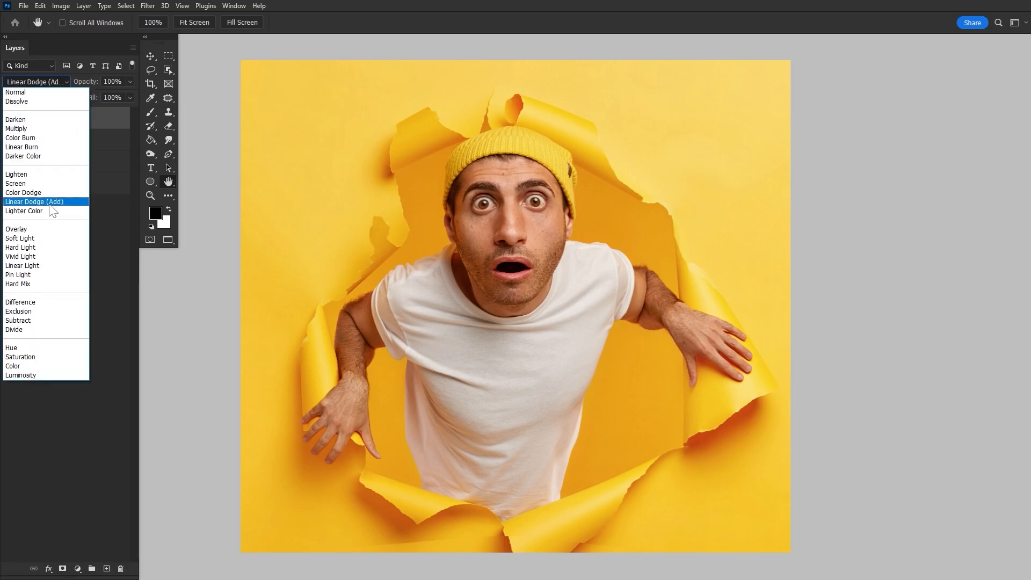
left_click(17, 229)
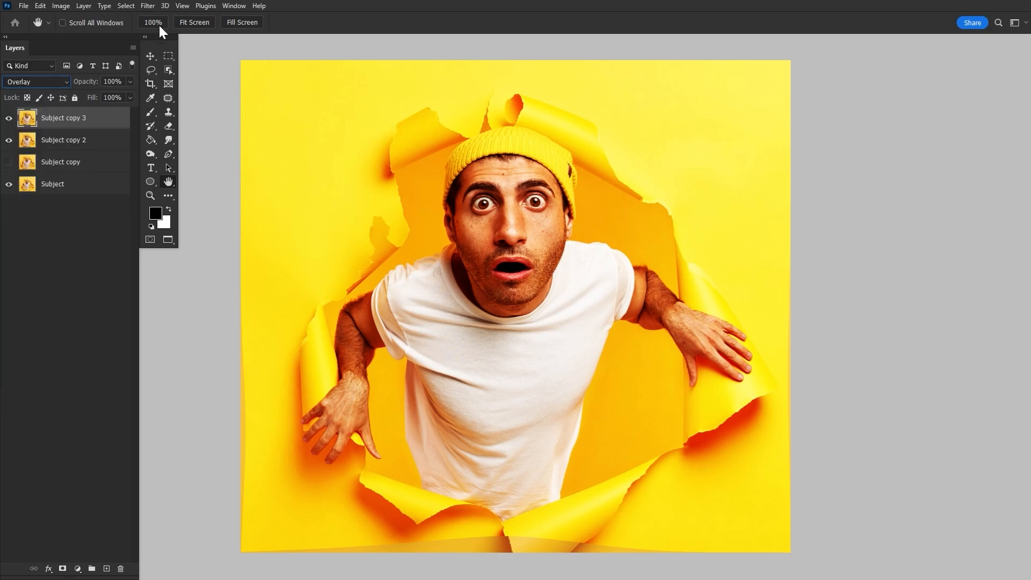
left_click(148, 6)
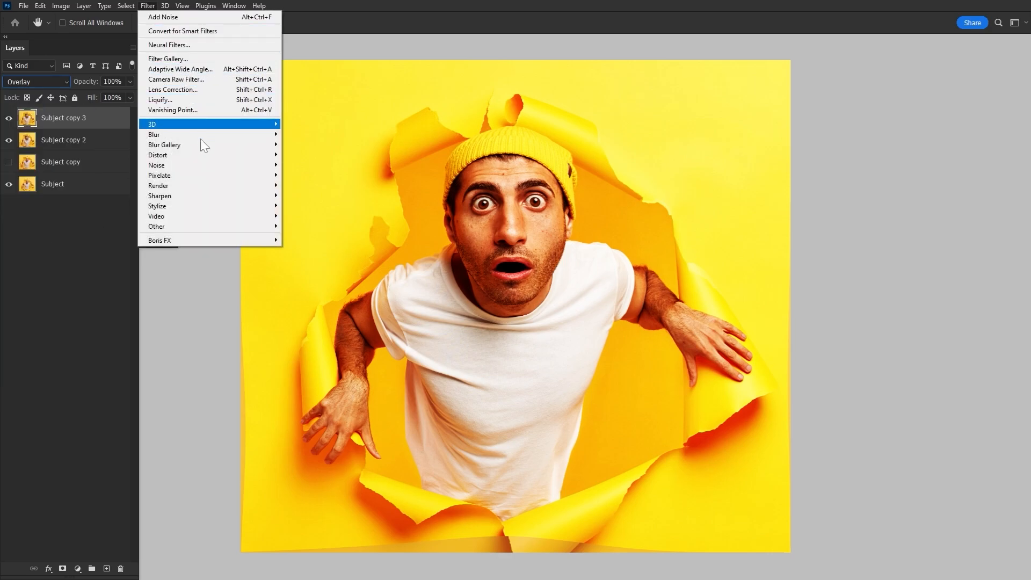
mouse_move(156, 227)
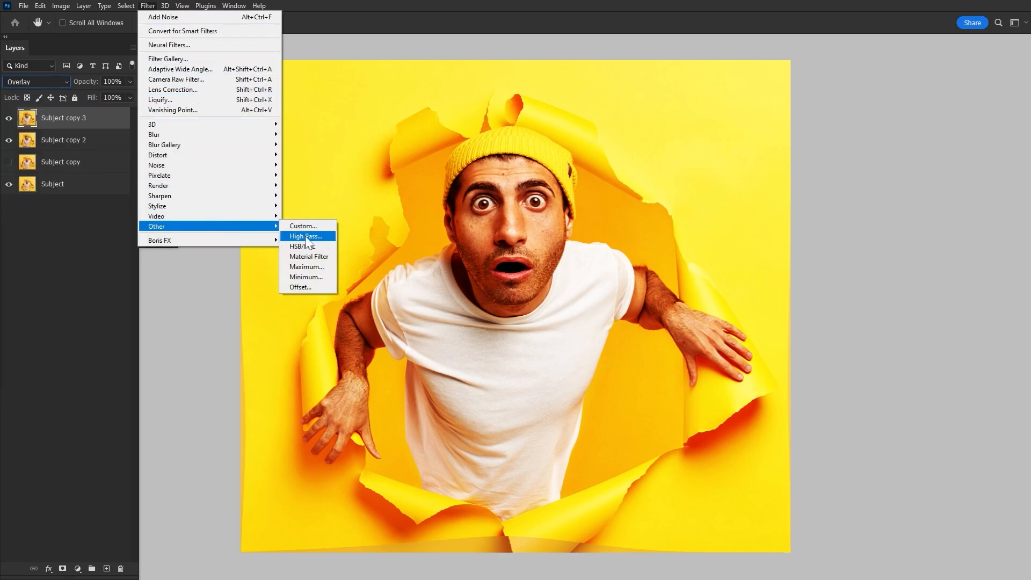
left_click(305, 236)
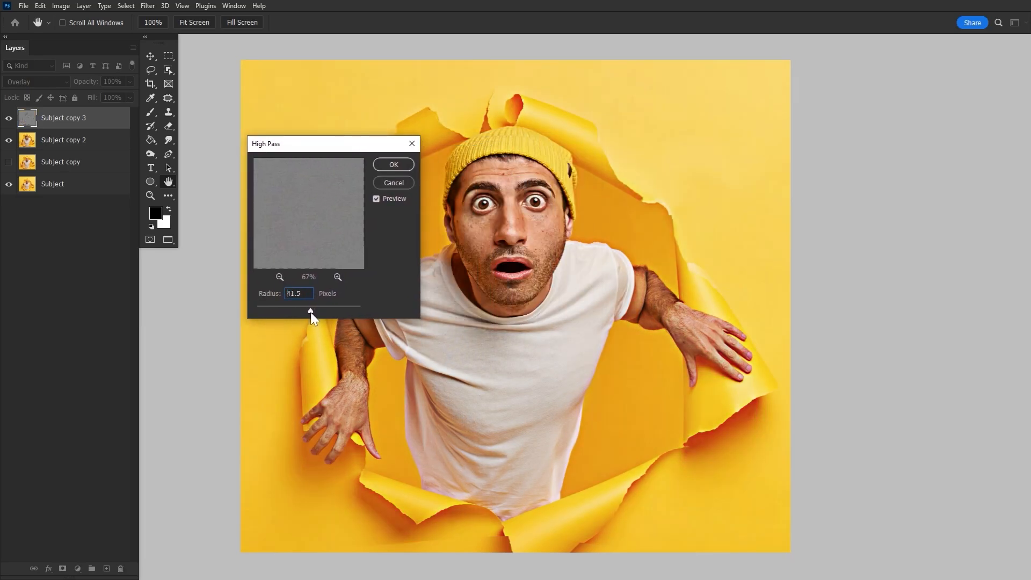
left_click(392, 164)
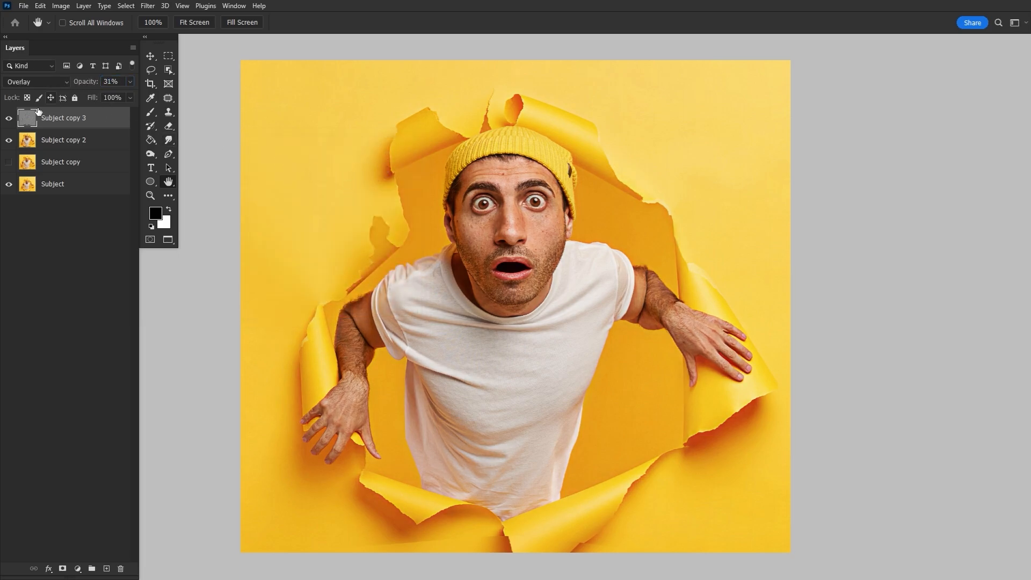
left_click(9, 140)
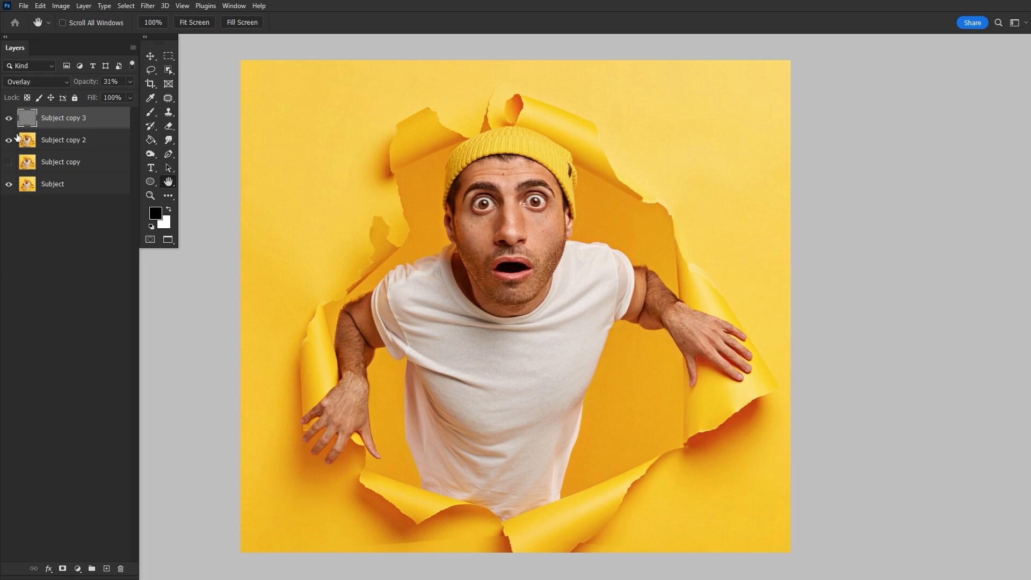
left_click(150, 84)
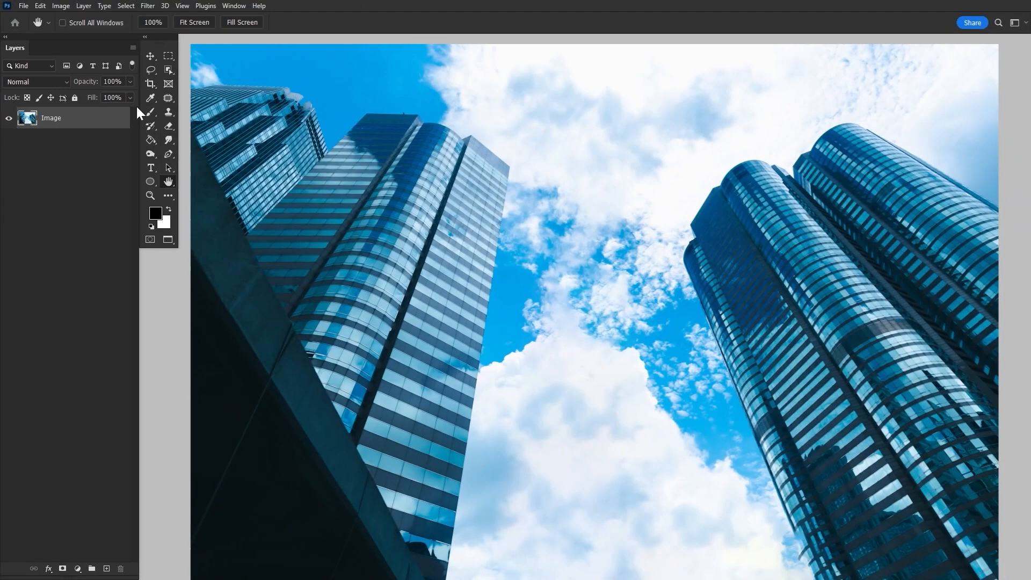
Step: Apply a Lens Correction distortion to the duplicated skyscraper layer
left_click(147, 6)
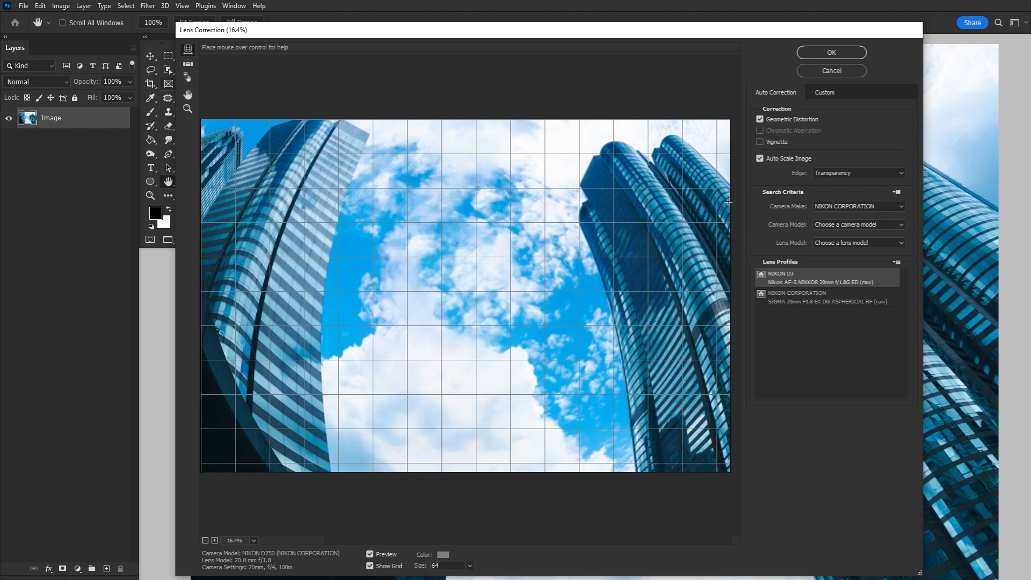
left_click(831, 53)
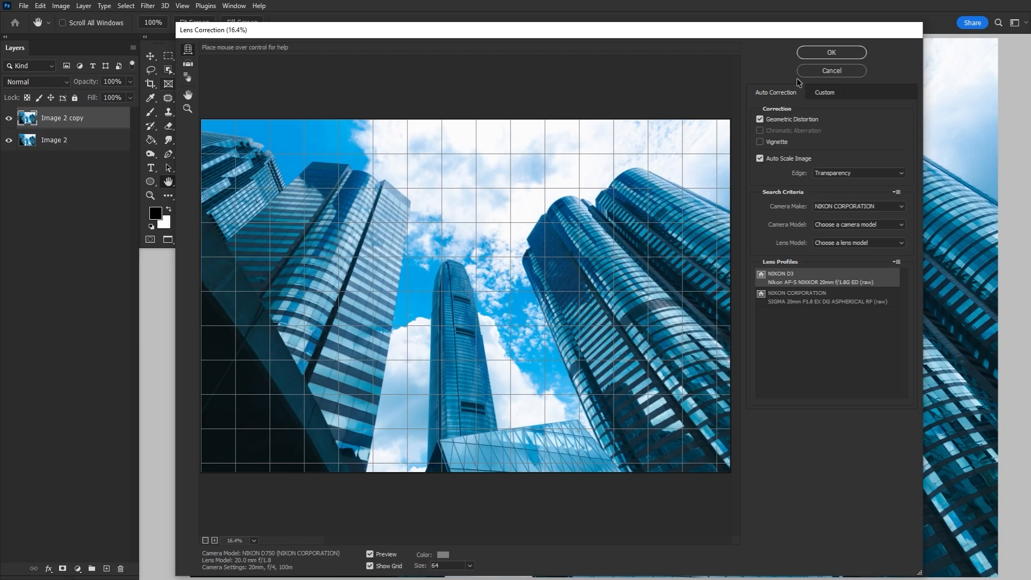
left_click(147, 6)
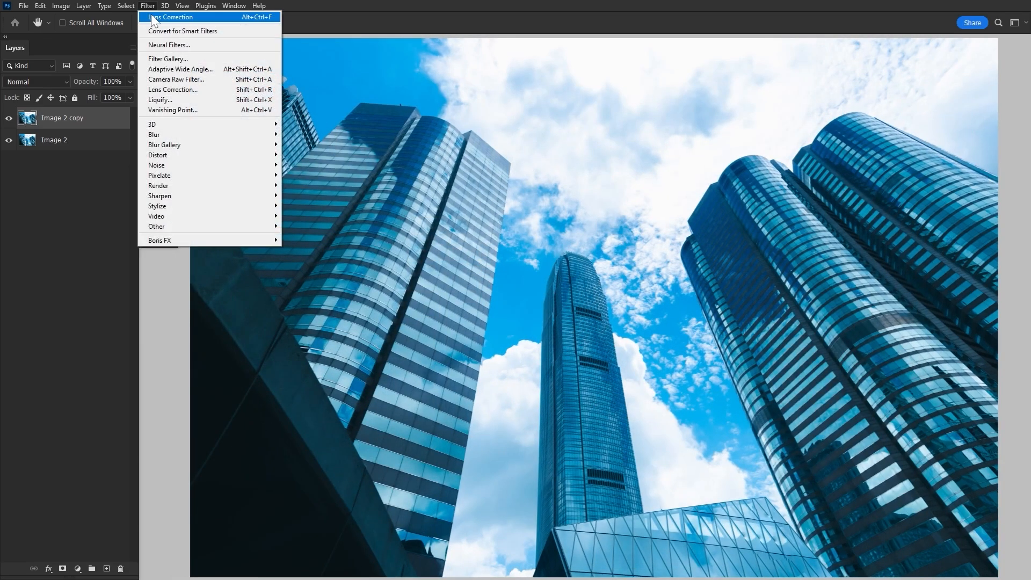